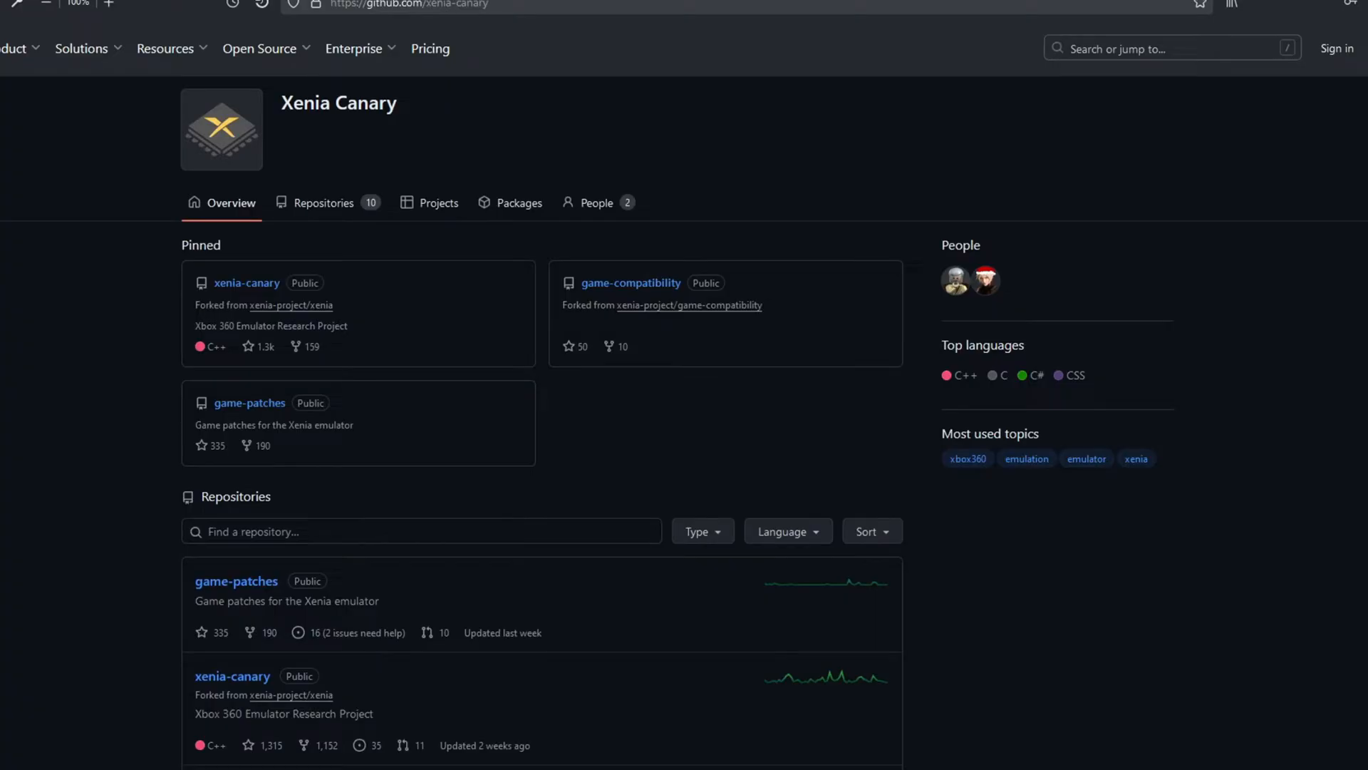
Go to the pinned xenia-canary repository's latest canary_experimental release.
click(246, 282)
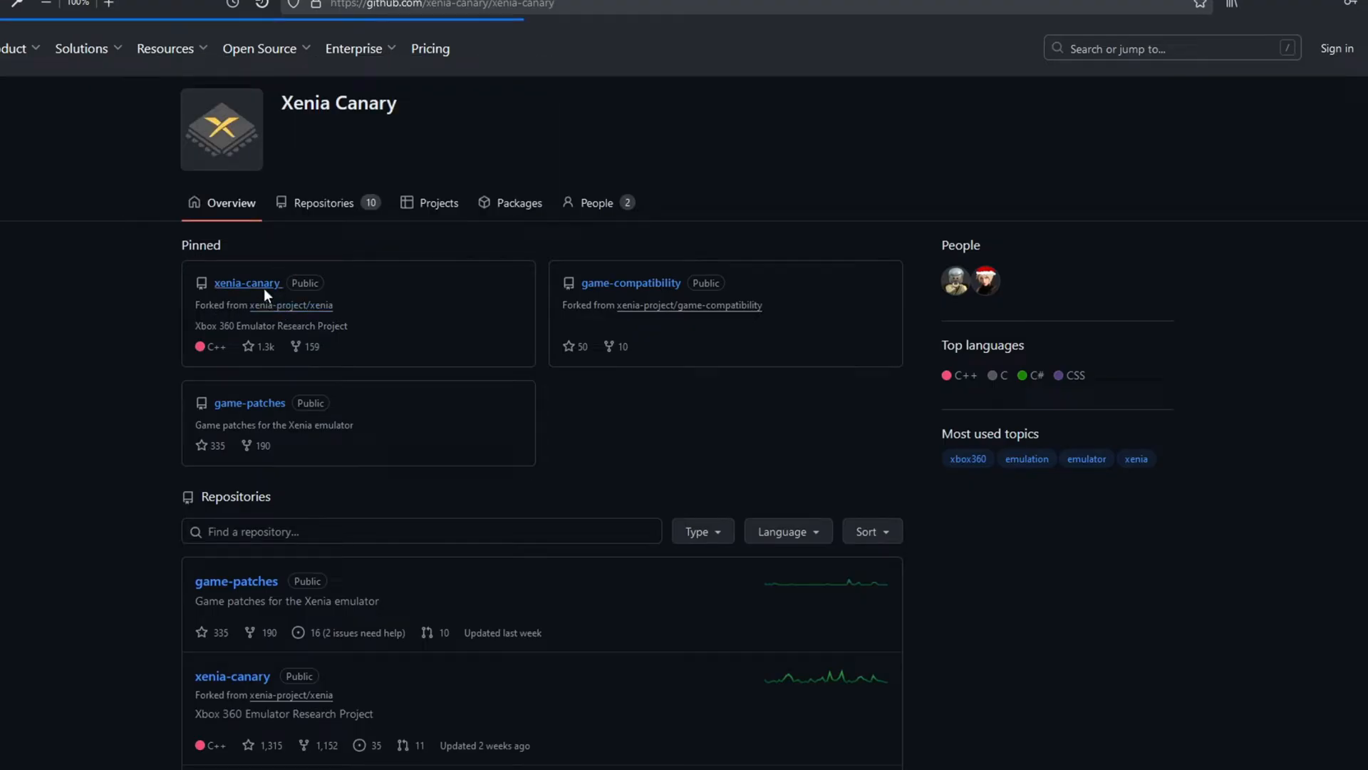
click(247, 282)
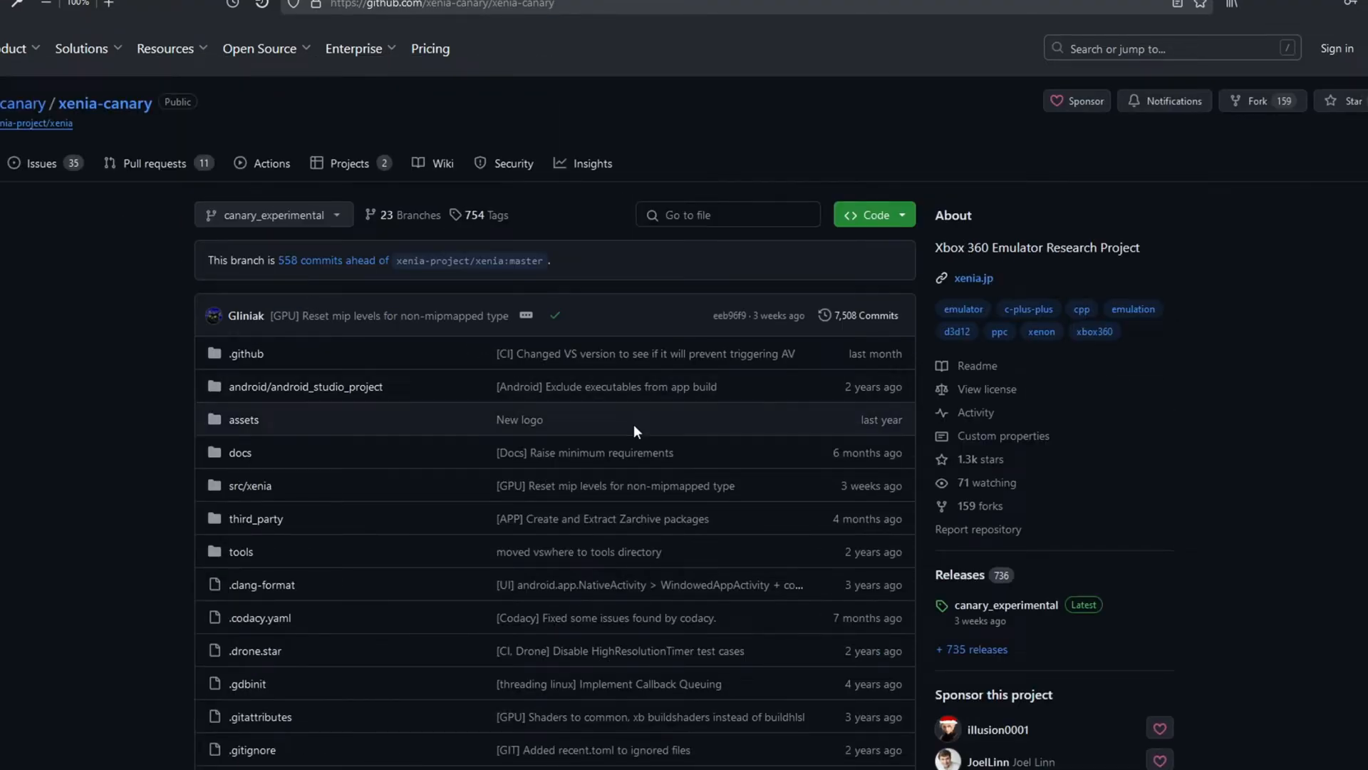
click(1005, 604)
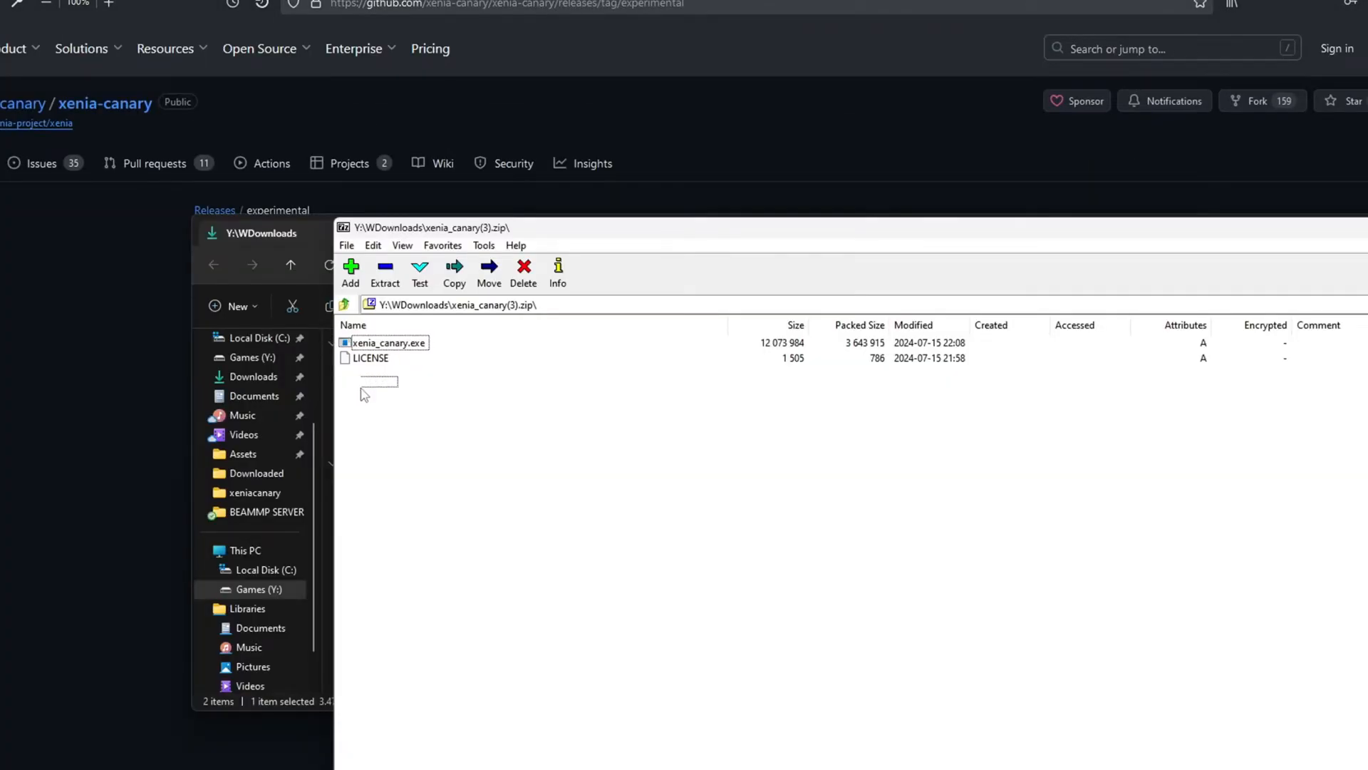
Extract xenia_canary.exe to the emulator folder and open xenia-canary.config.toml in Notepad.
click(371, 358)
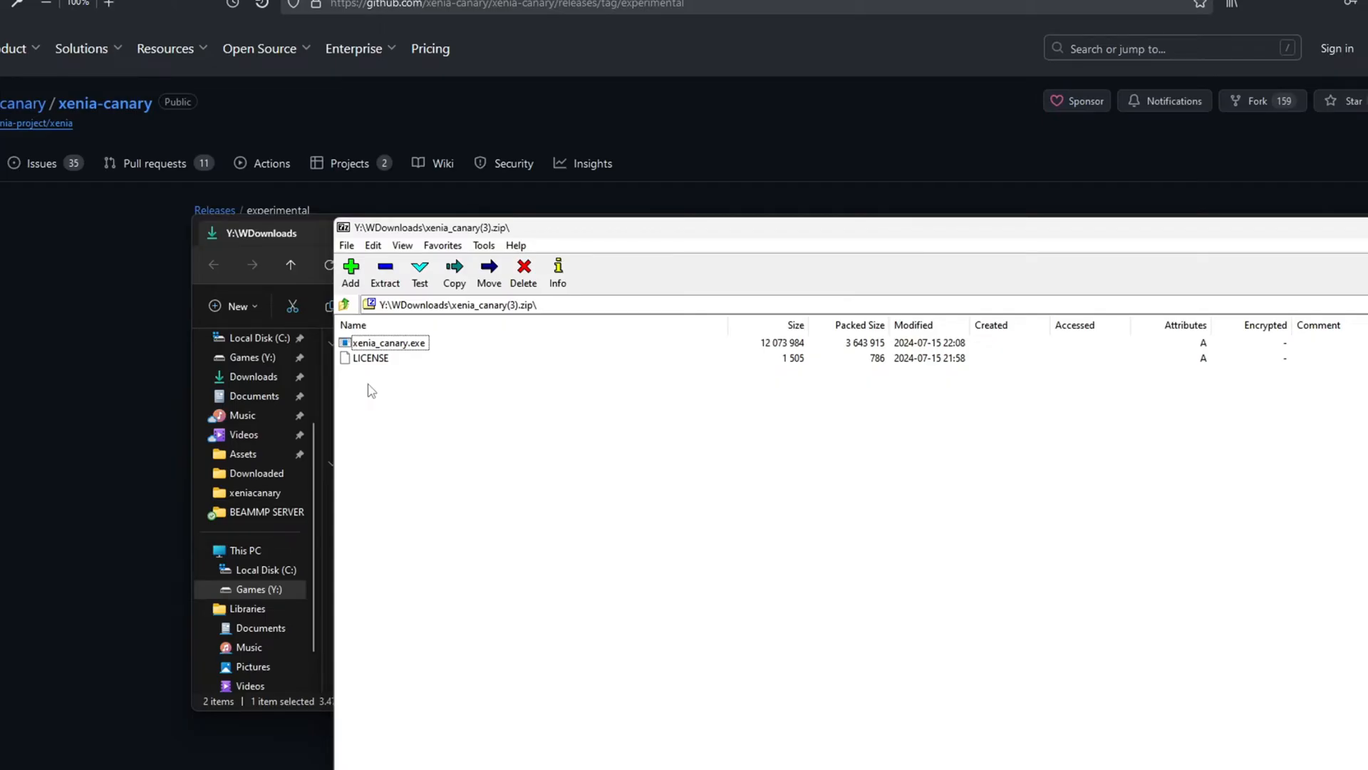
mouse_move(350, 376)
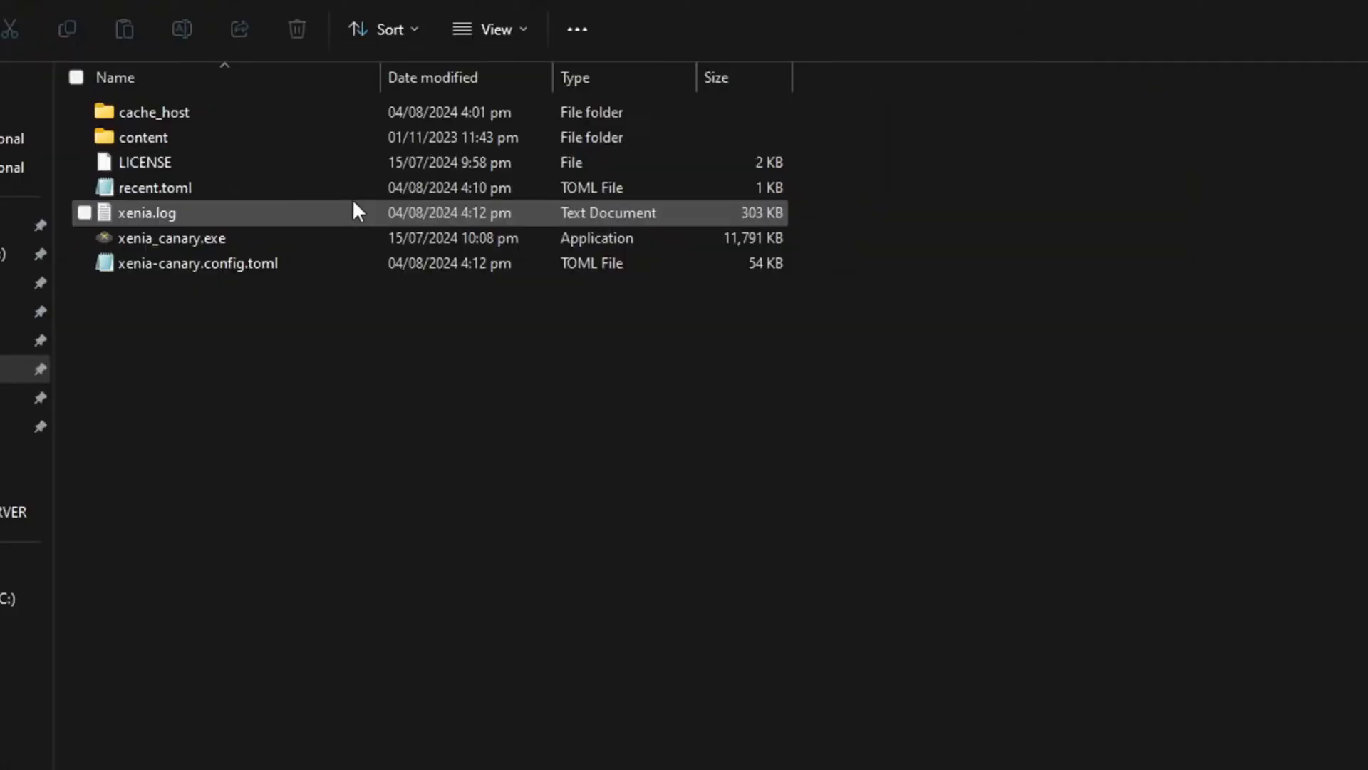
click(197, 263)
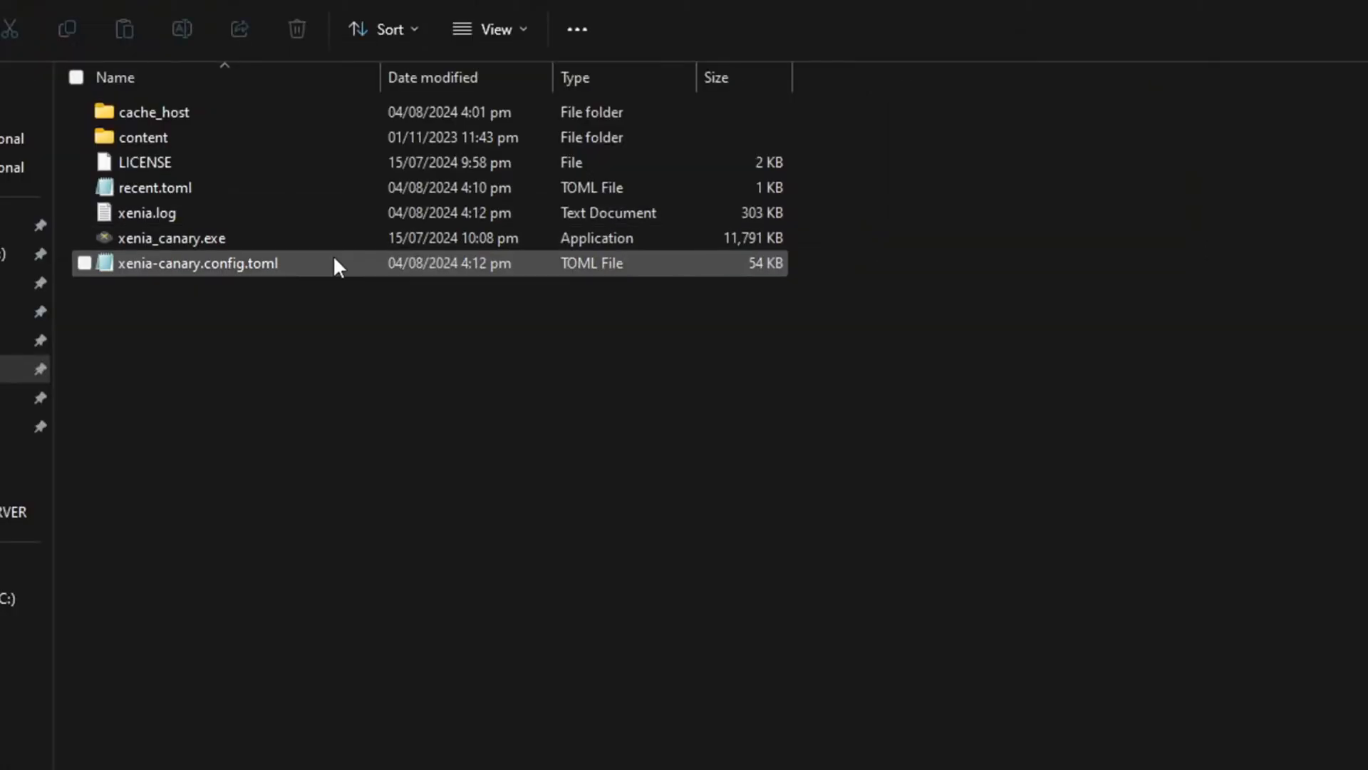
double_click(196, 262)
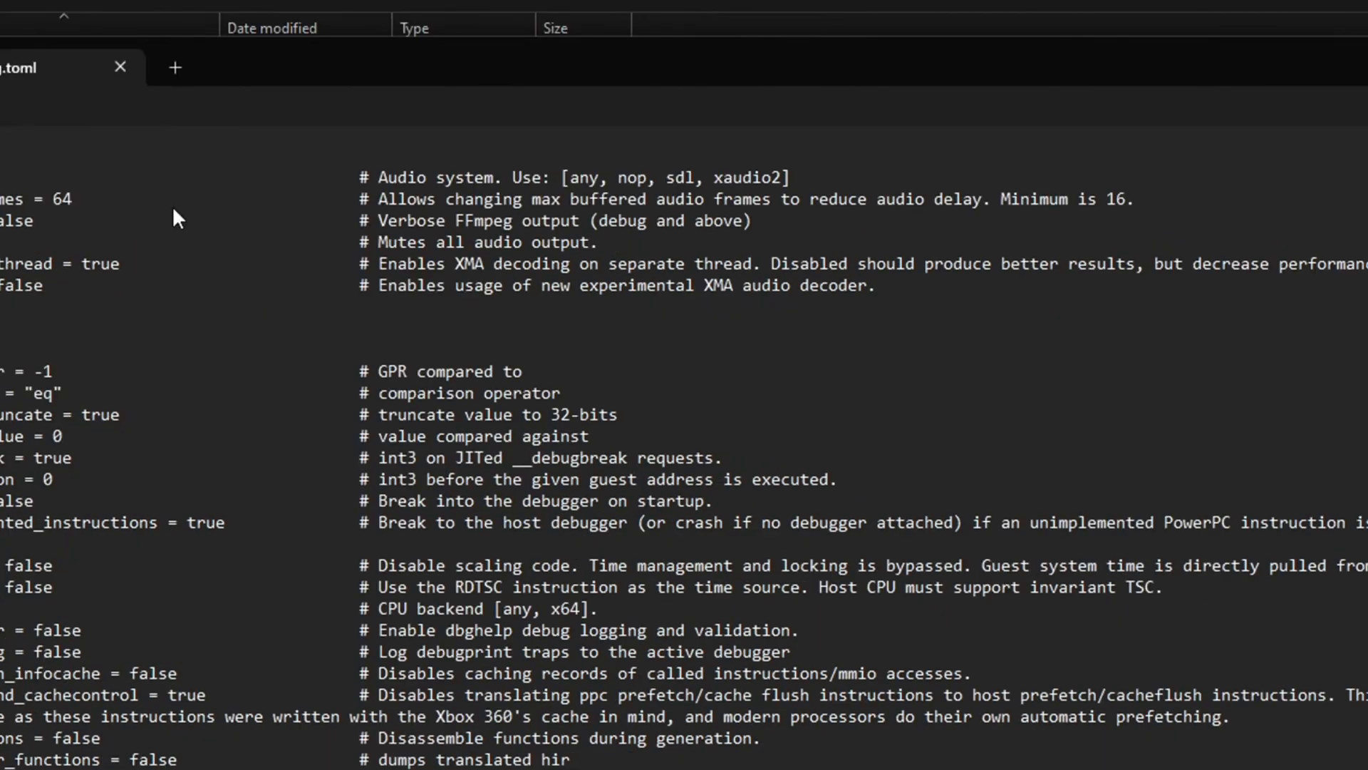
Search the config for 'vsync' and land on the vsync = false line.
text(vsync)
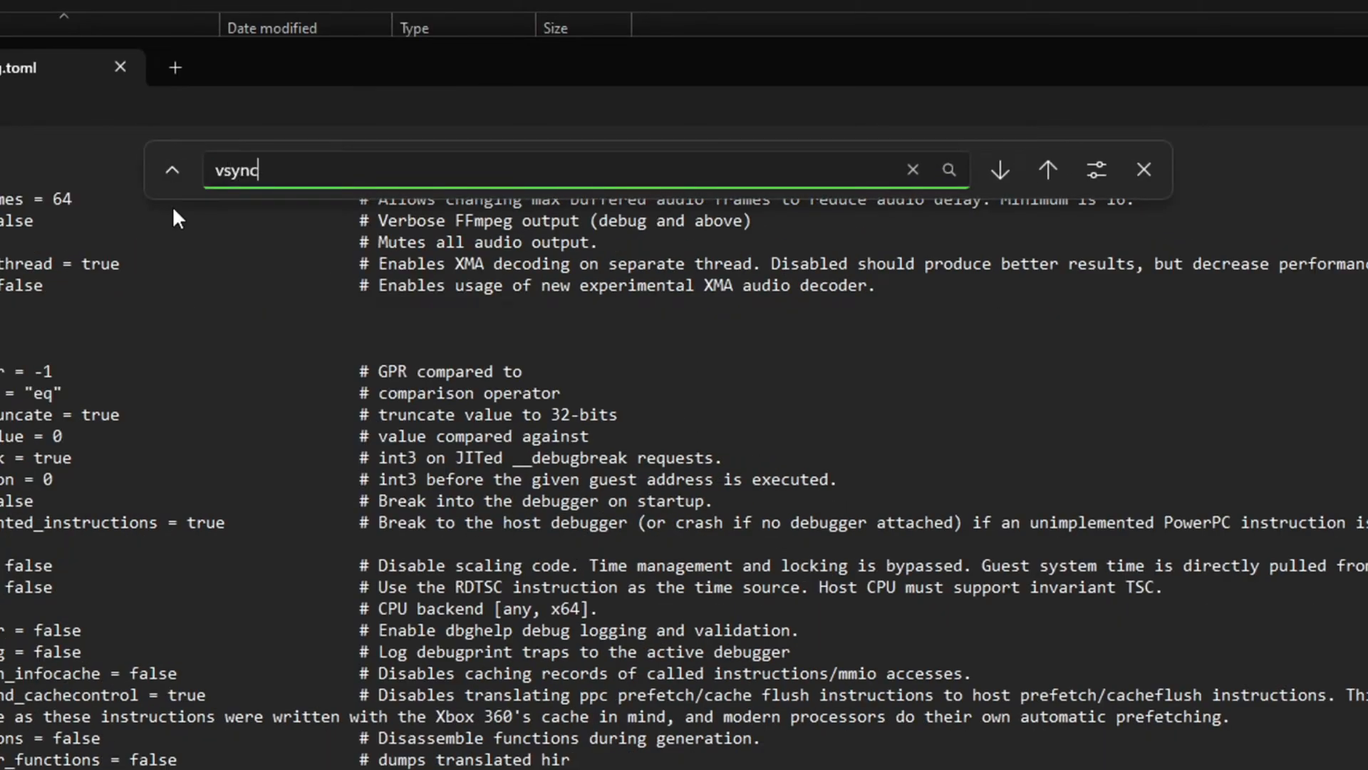
key(ctrl+f)
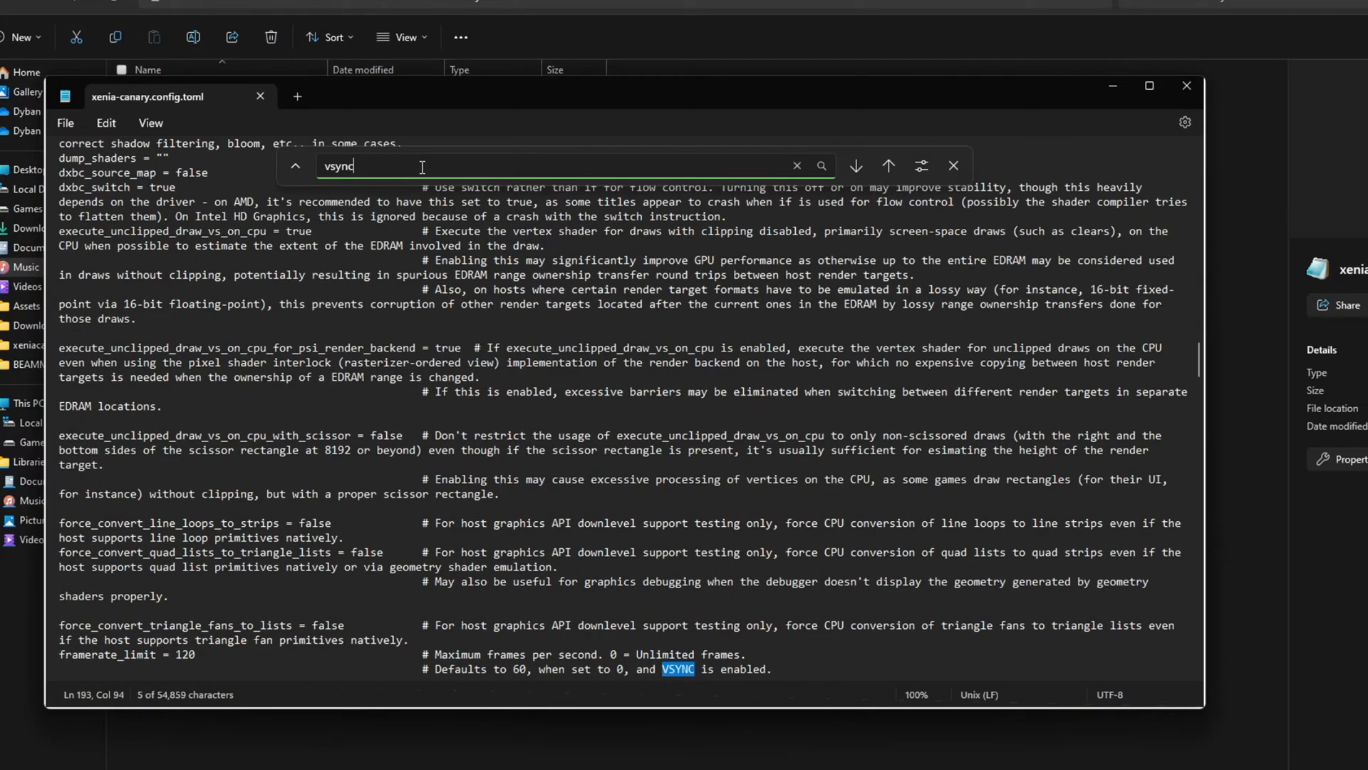
click(855, 165)
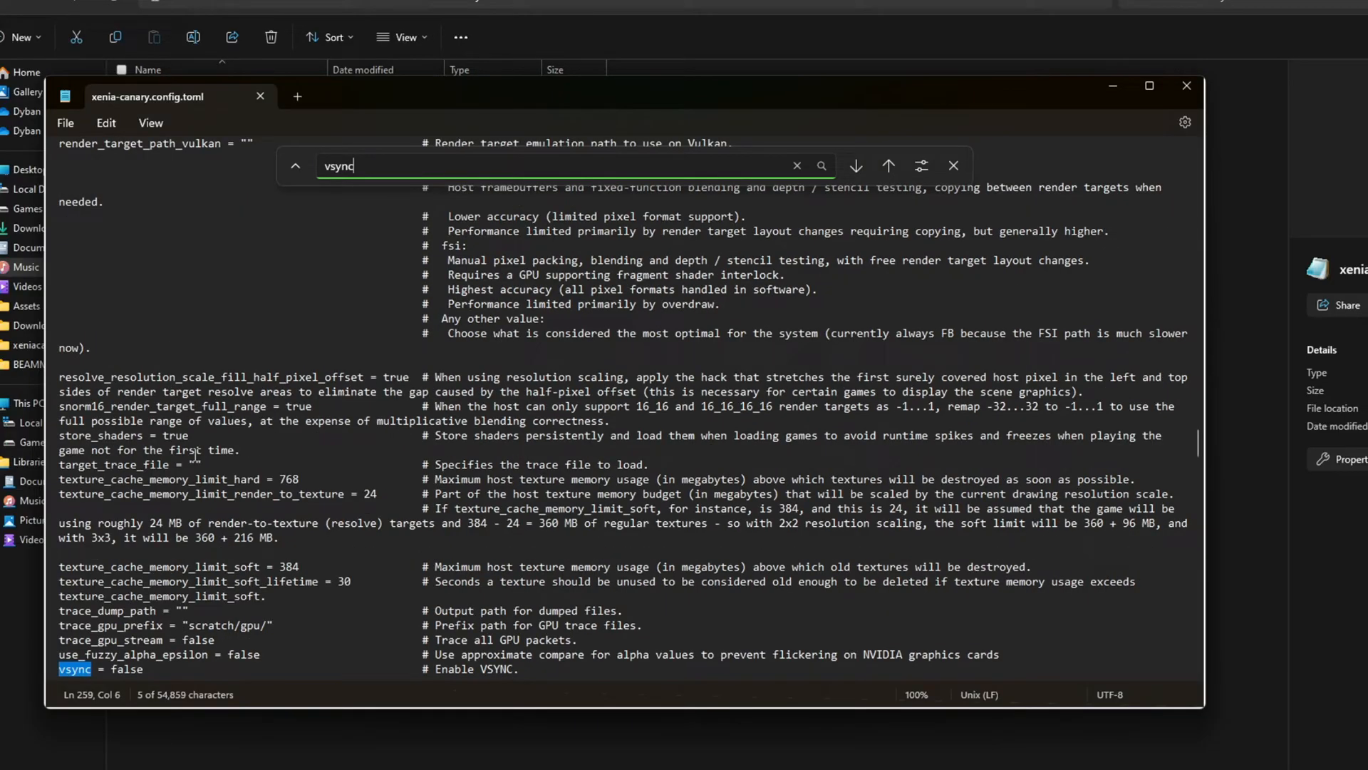
Overwrite the vsync value, typing 'tru' then 'false'.
double_click(126, 670)
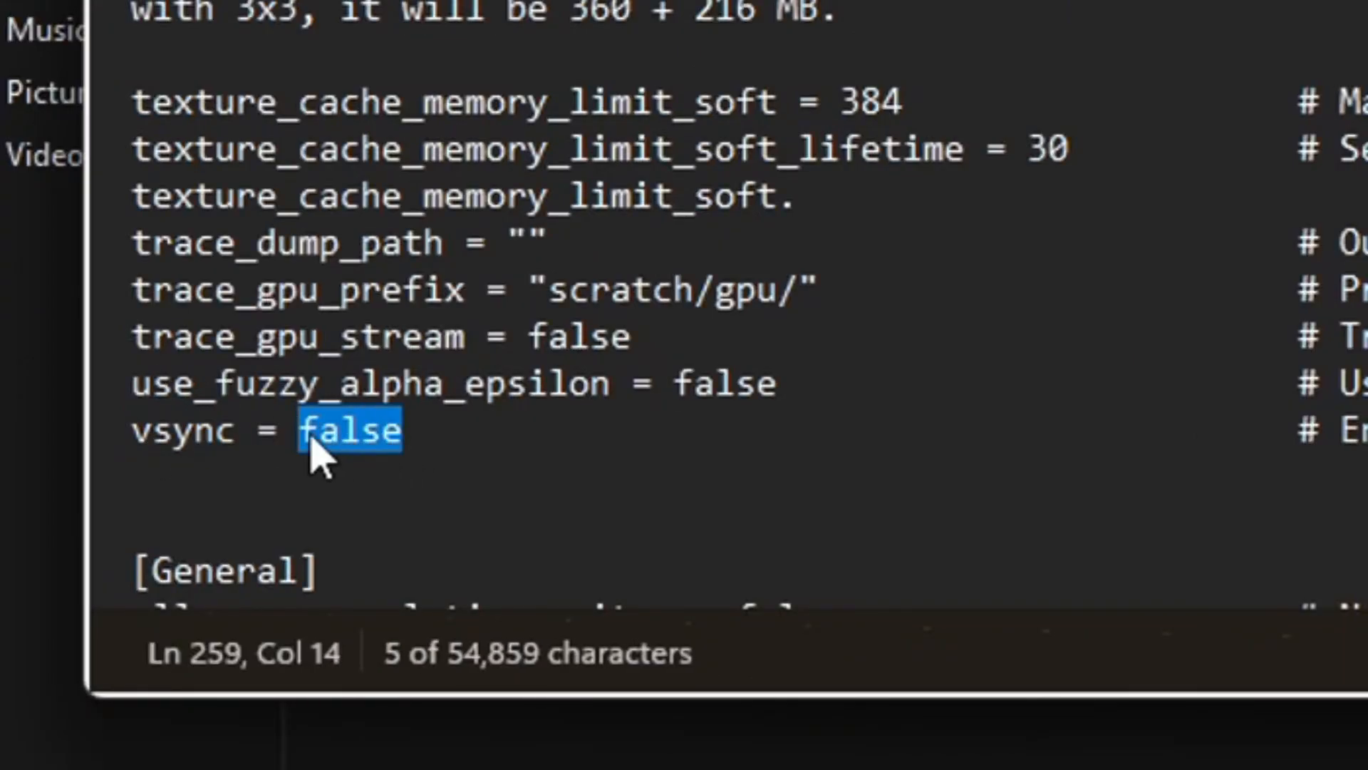
text(tru)
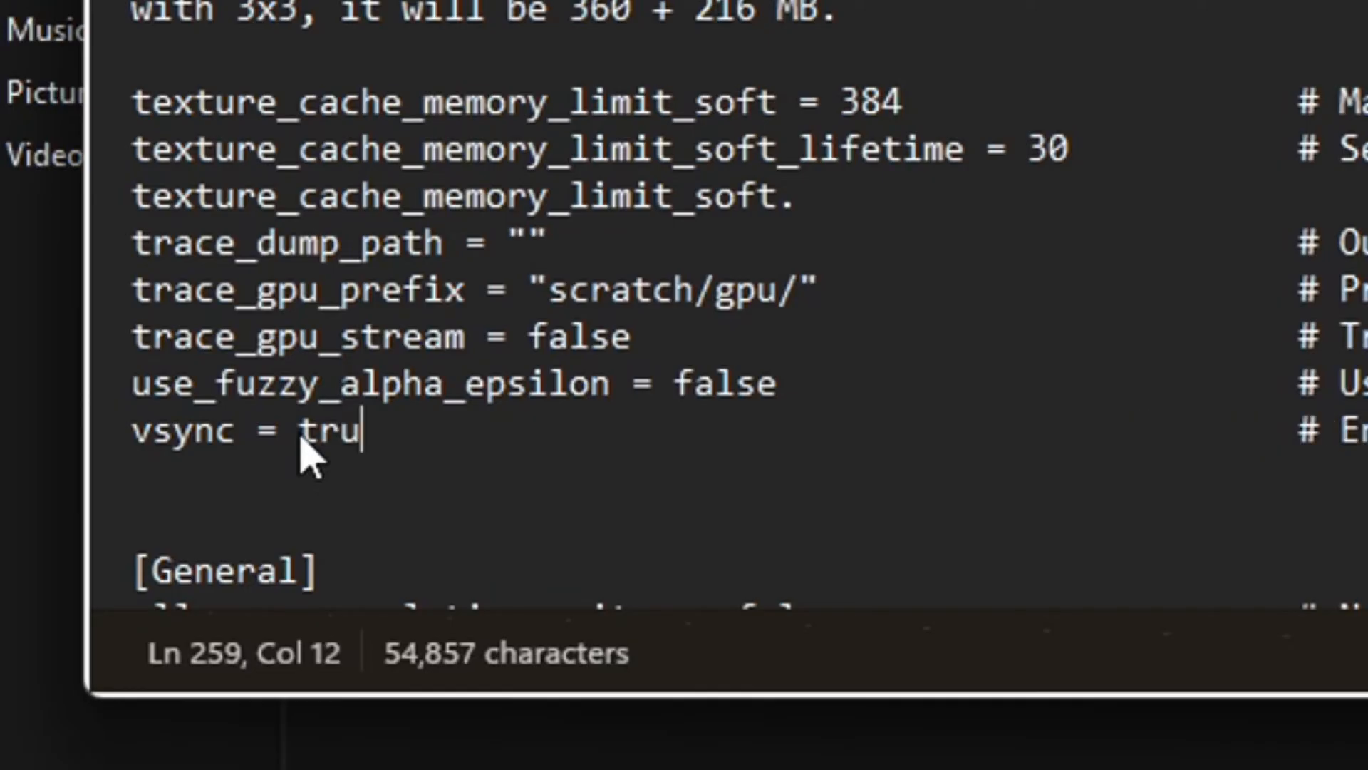
text(false)
text(framerate)
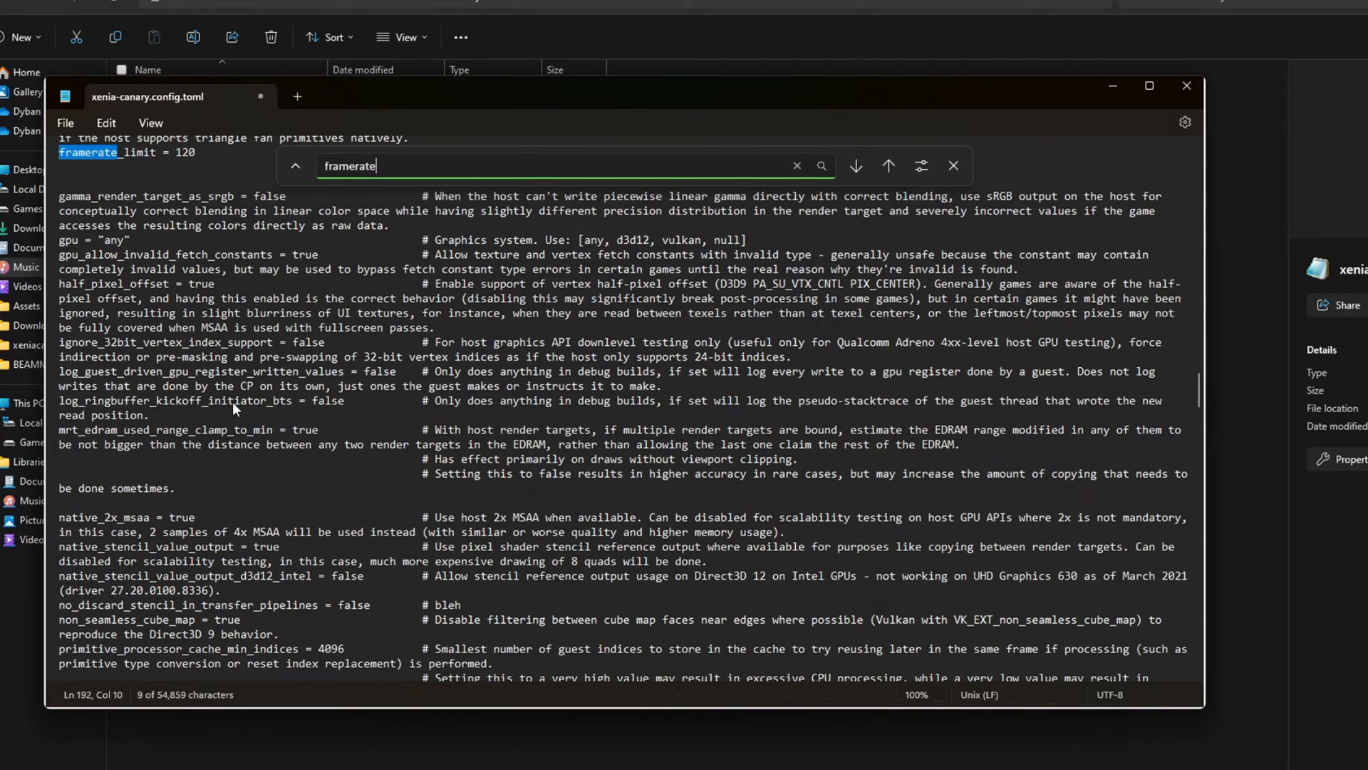
Search for the framerate_limit entry, currently 120, to edit the frame-rate cap.
click(888, 165)
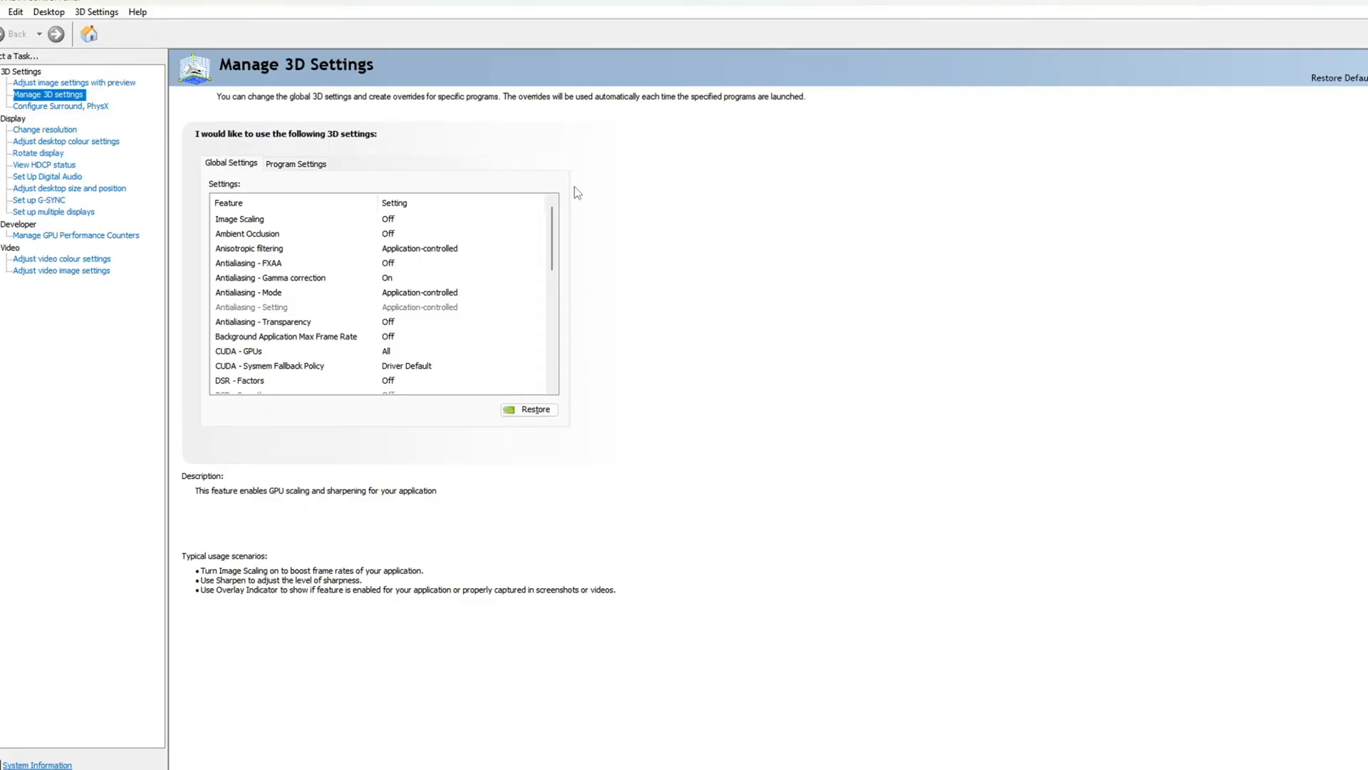
mouse_move(387, 181)
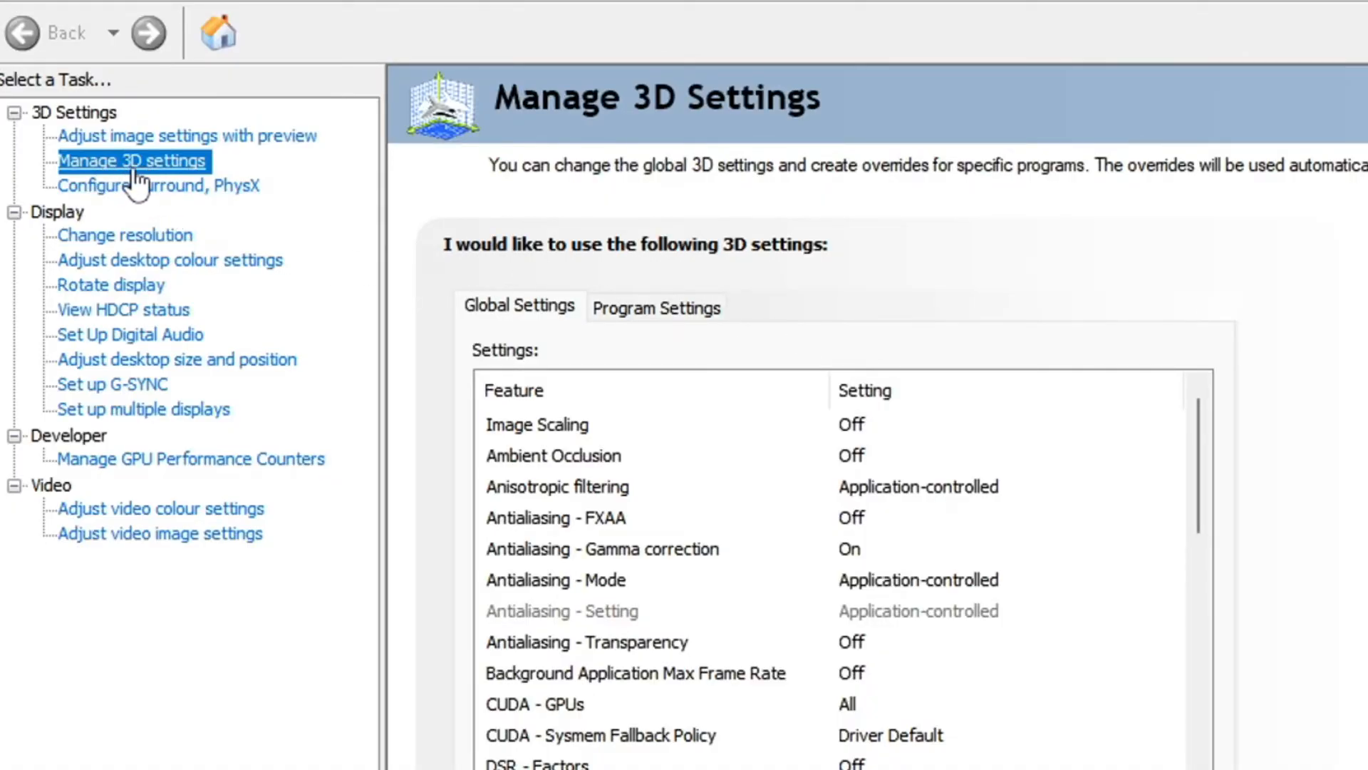
Go to Manage 3D settings in the NVIDIA Control Panel task tree.
click(77, 90)
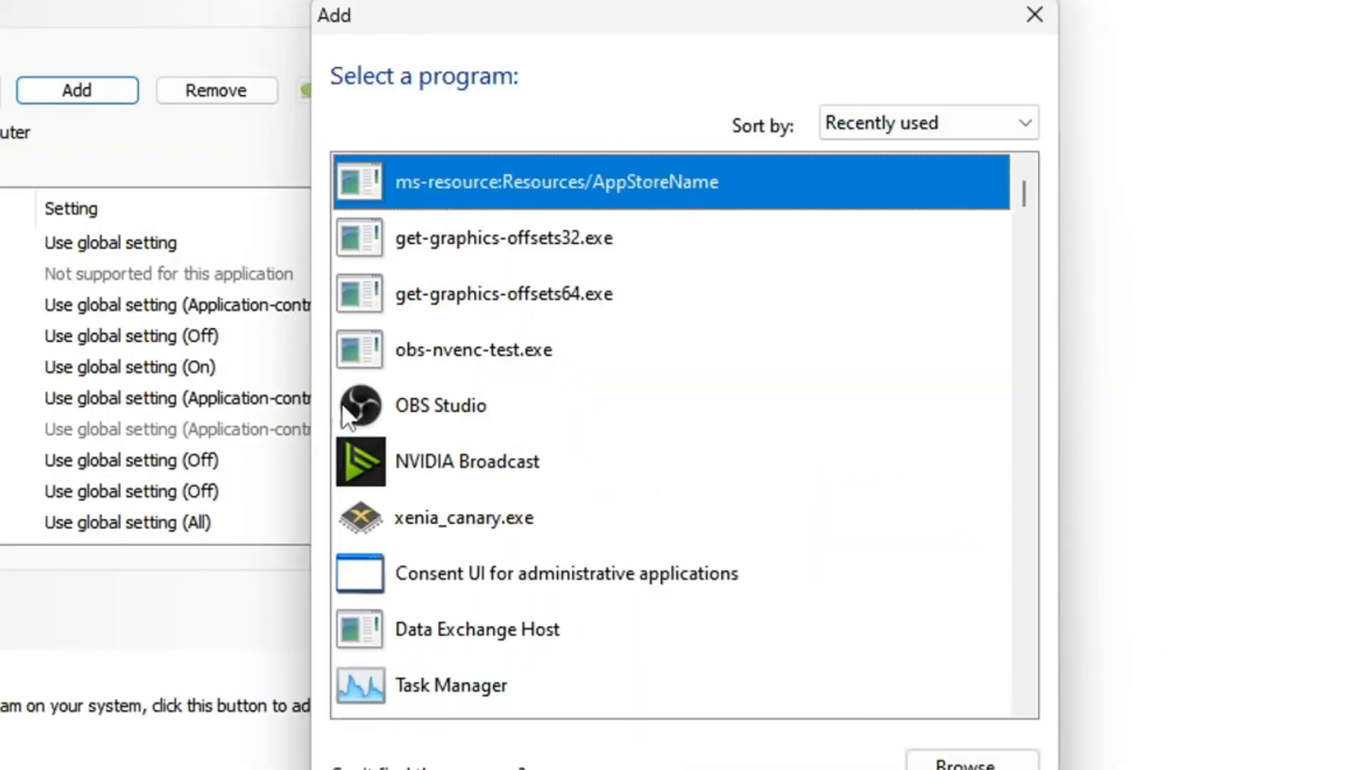
Add xenia_canary.exe from the emulator folder as a program to customise.
click(463, 516)
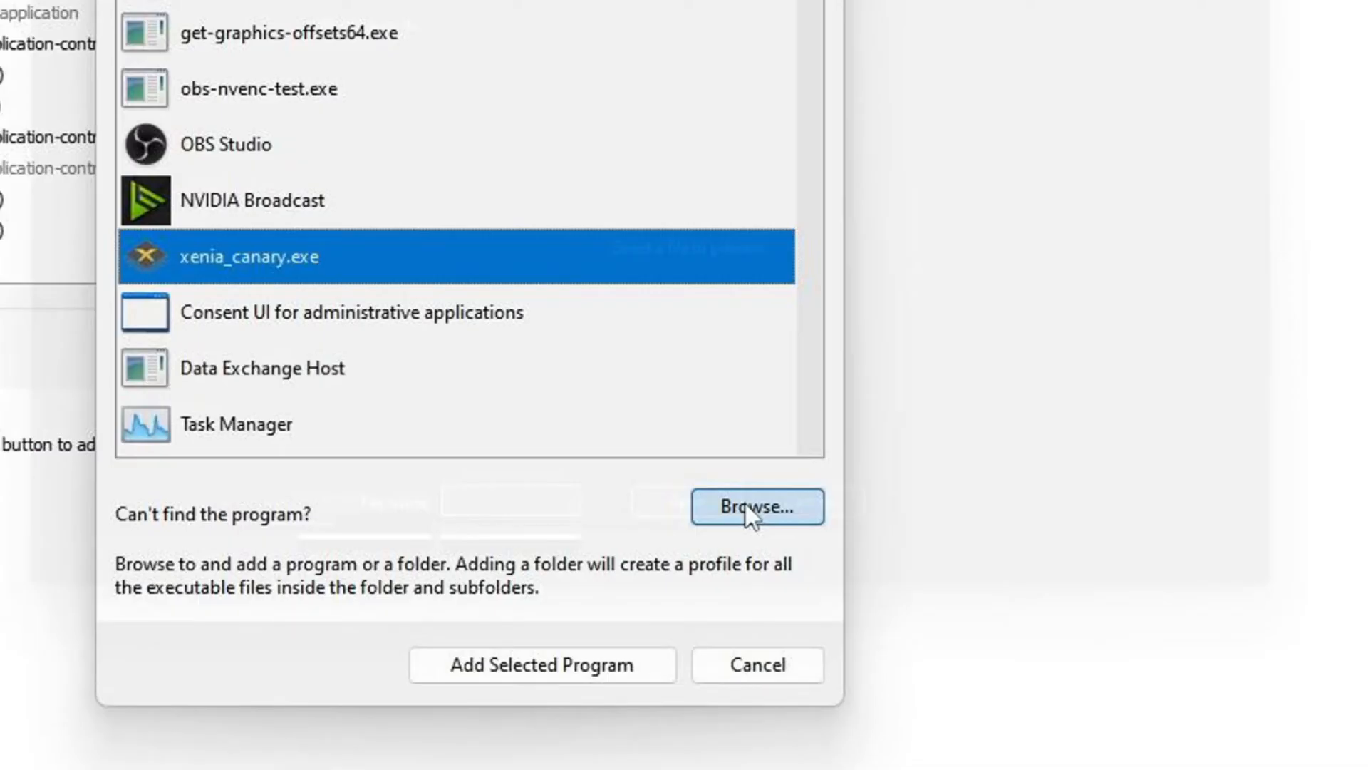
click(542, 665)
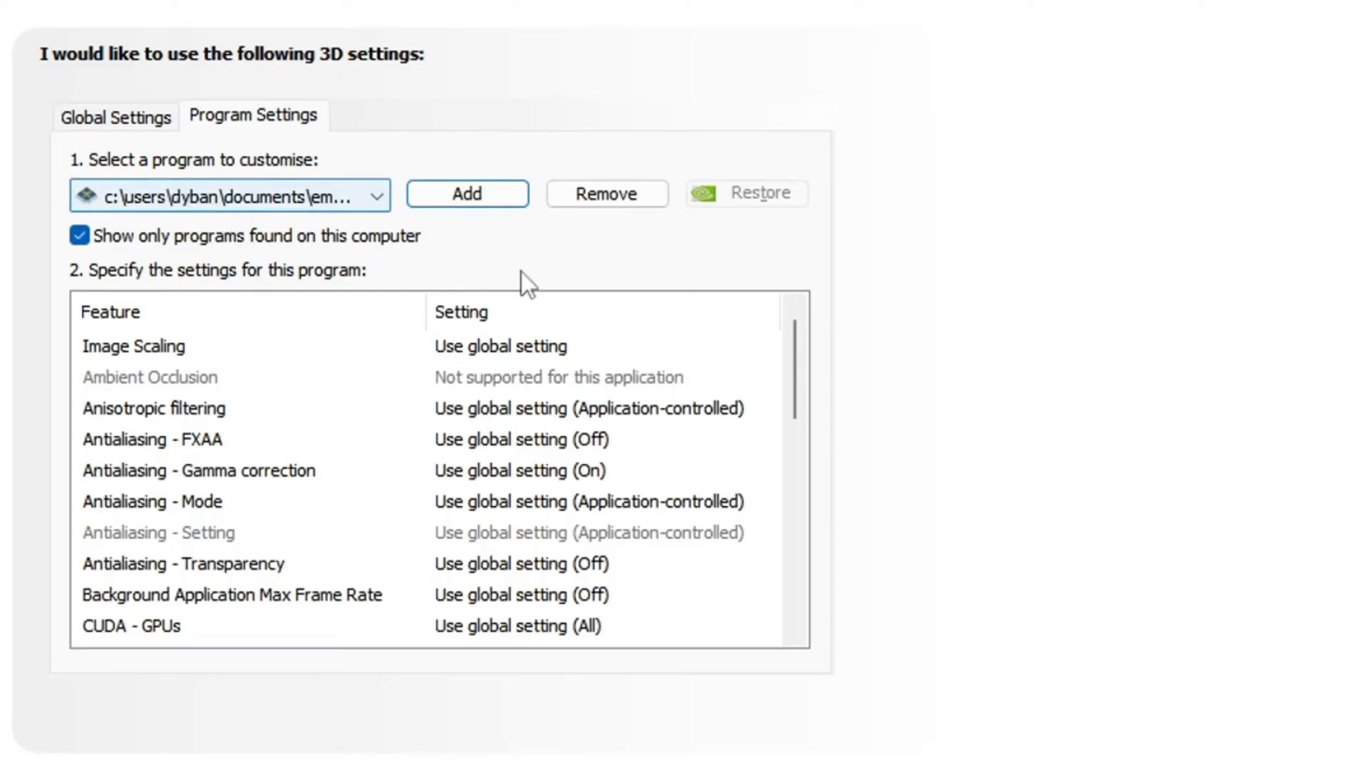
Set Low Latency Mode On and Monitor Technology Fixed Refresh for the Xenia profile.
scroll(down, 3)
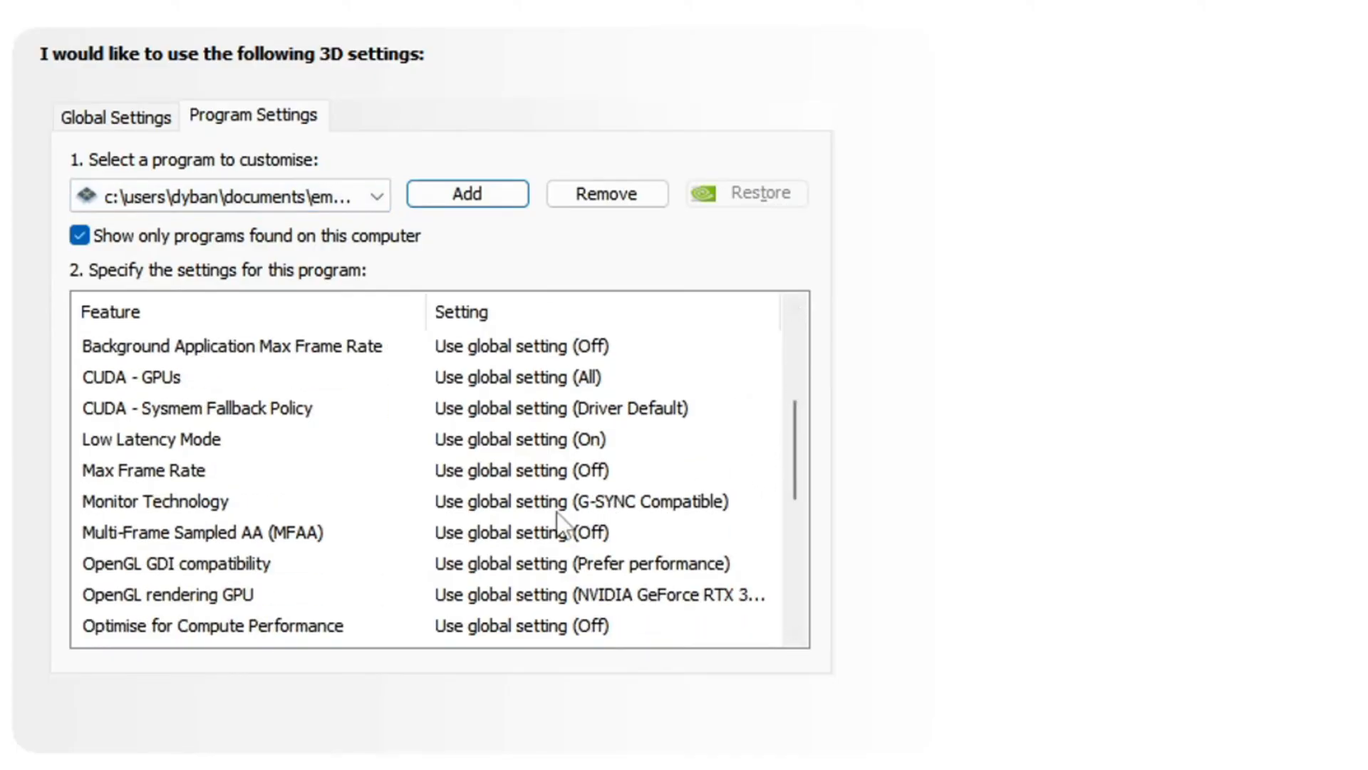
click(155, 500)
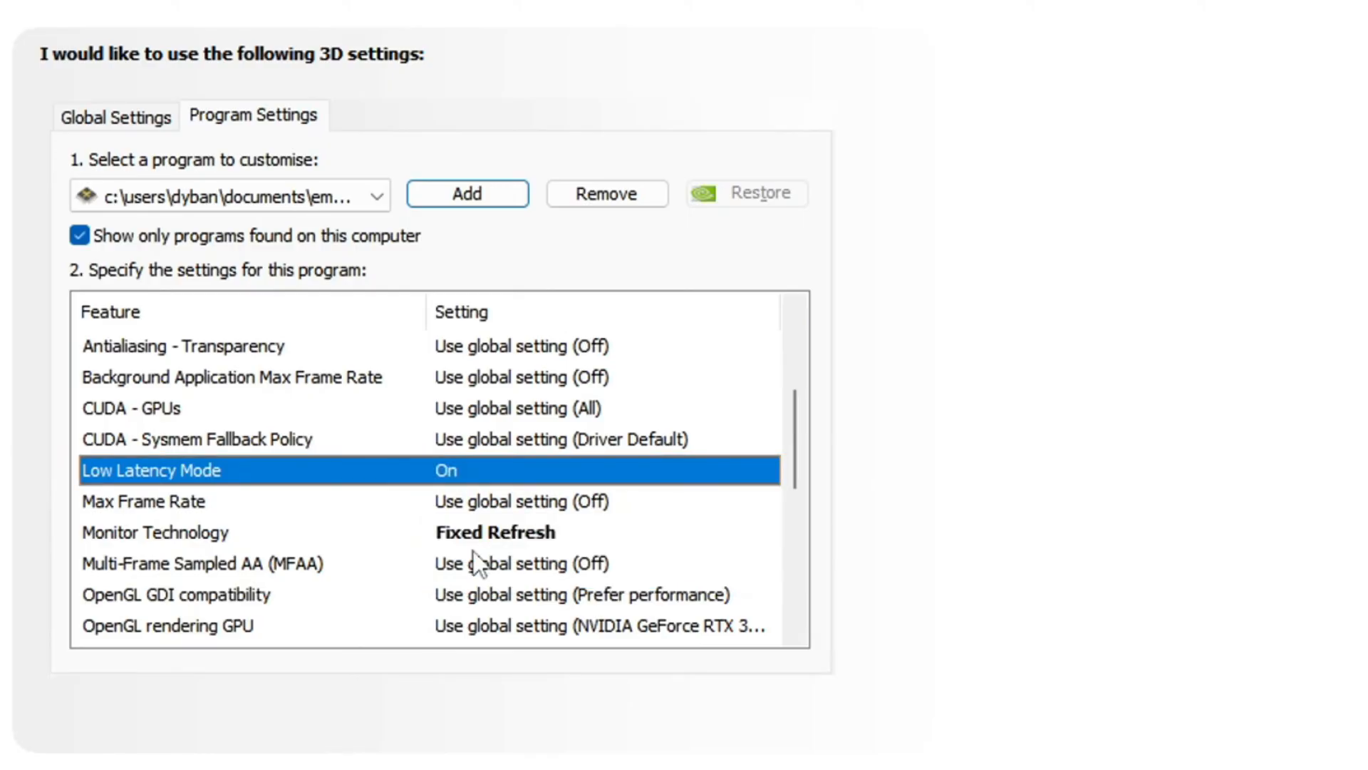
scroll(down, 3)
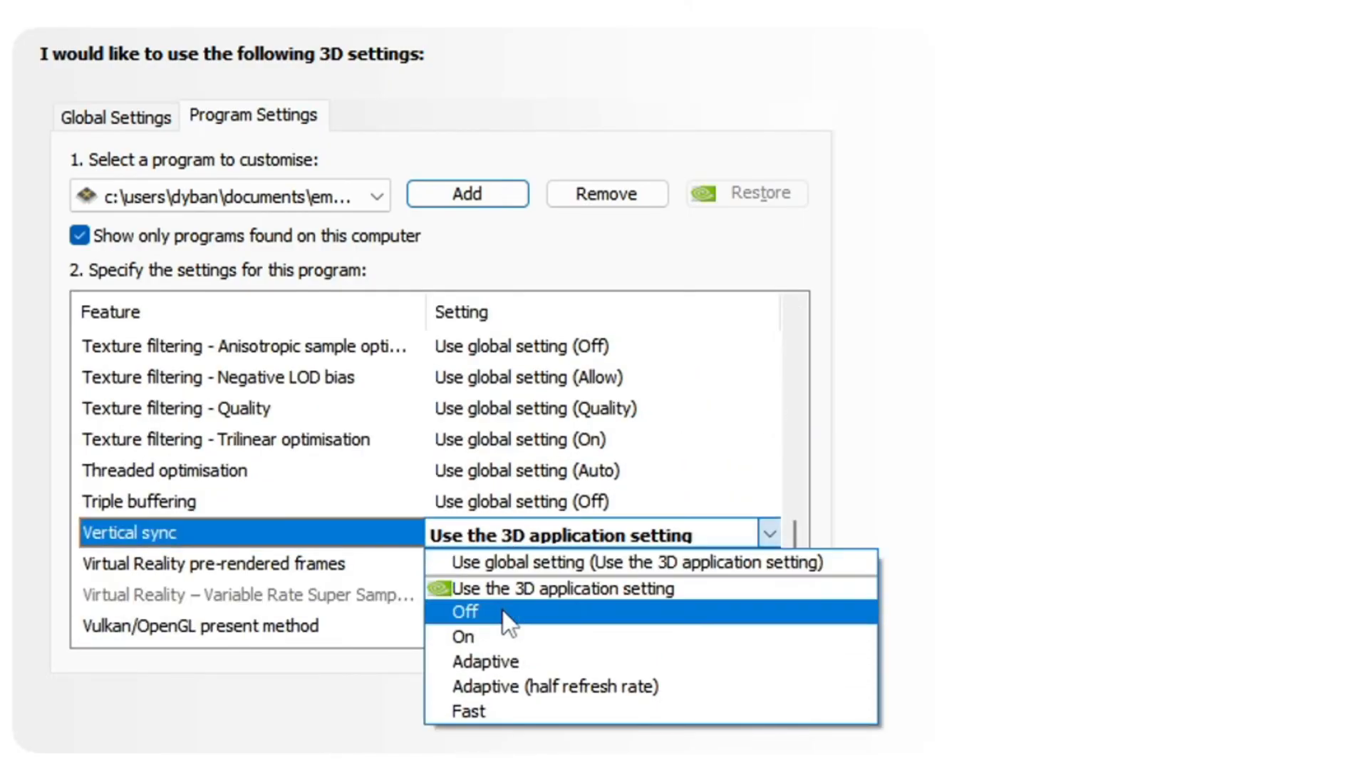
mouse_move(559, 589)
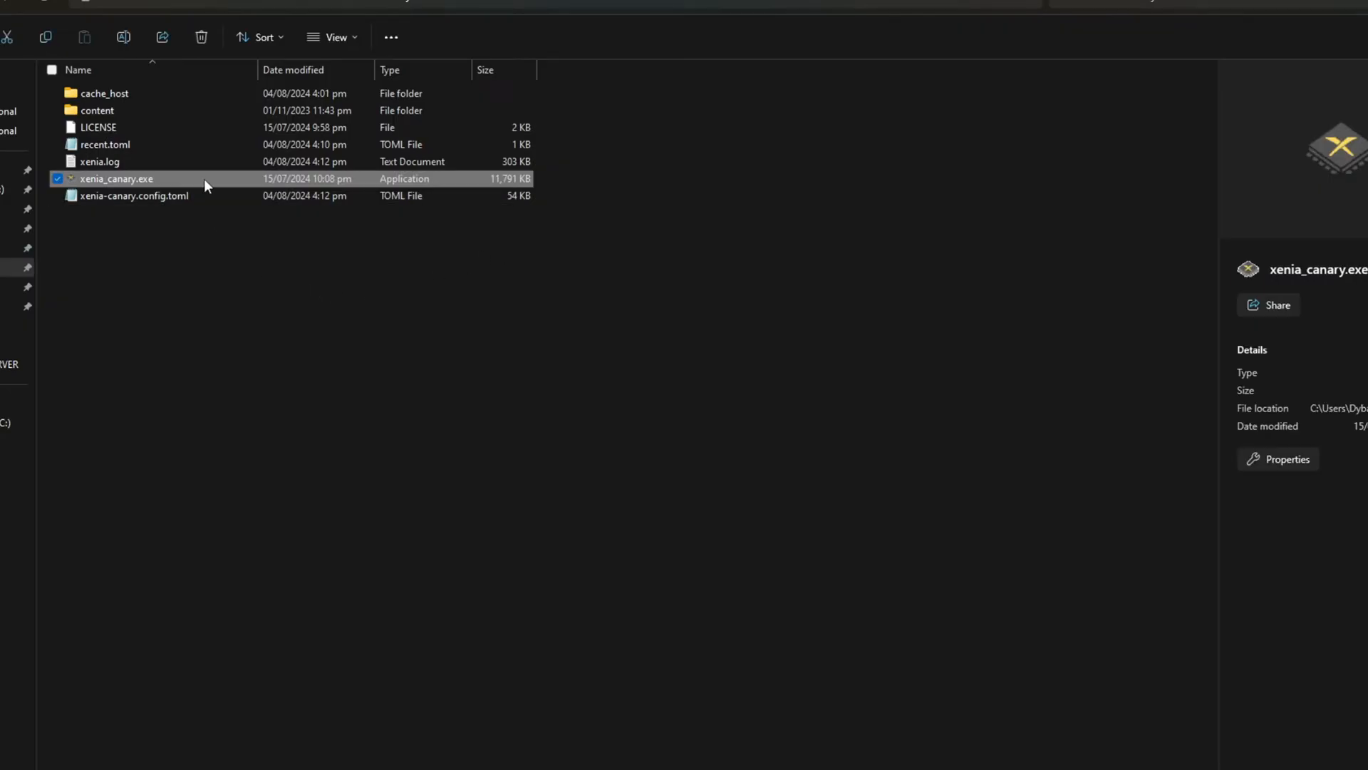
Launch xenia_canary.exe and reach the game's language selection screen.
double_click(116, 178)
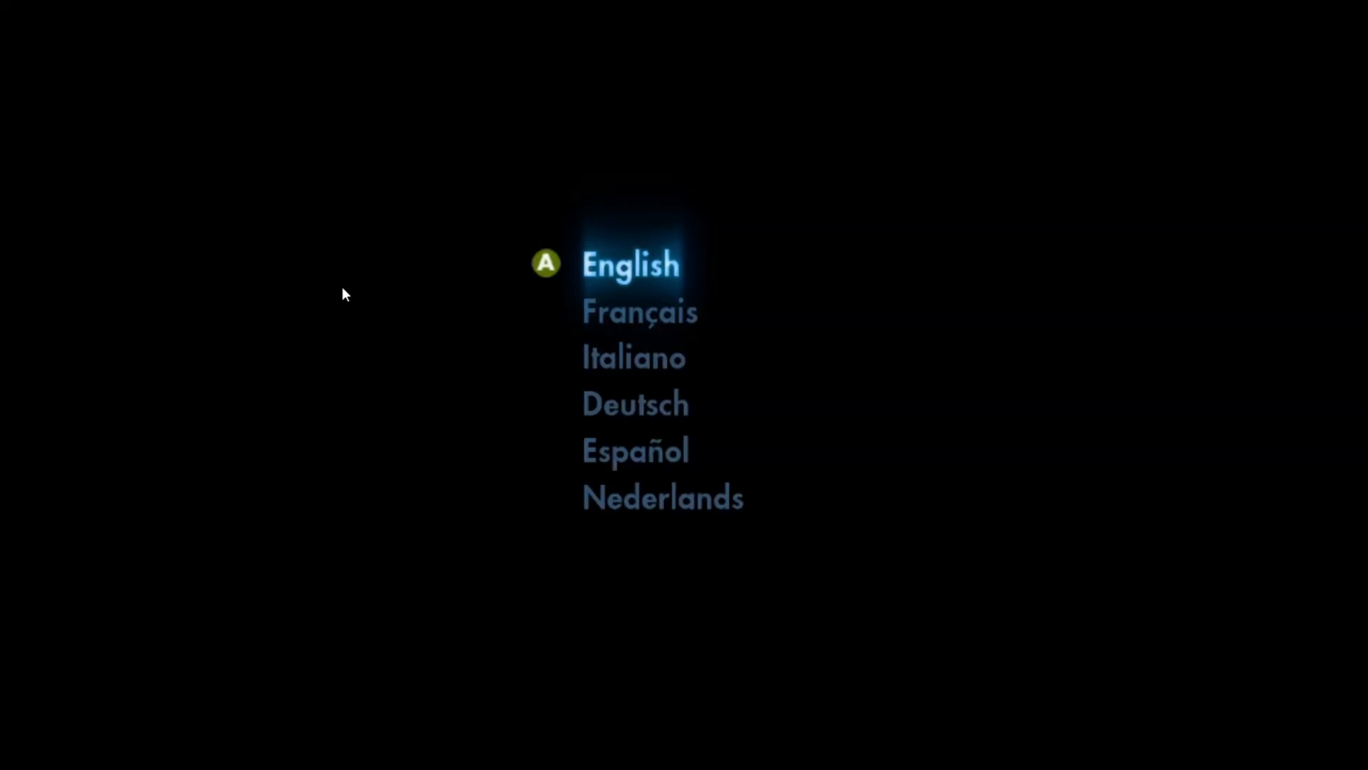